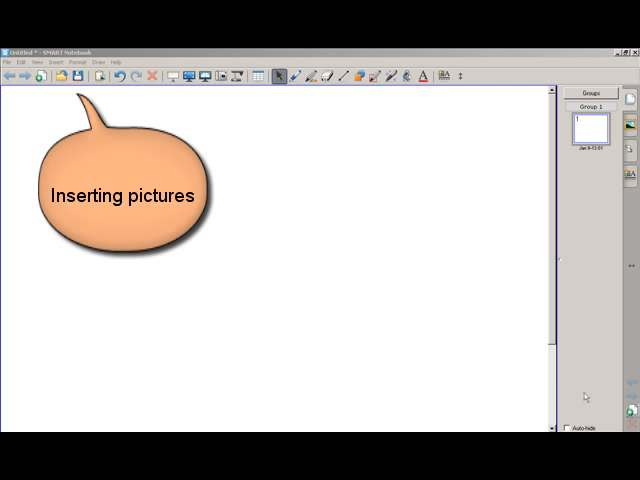
mouse_move(372, 303)
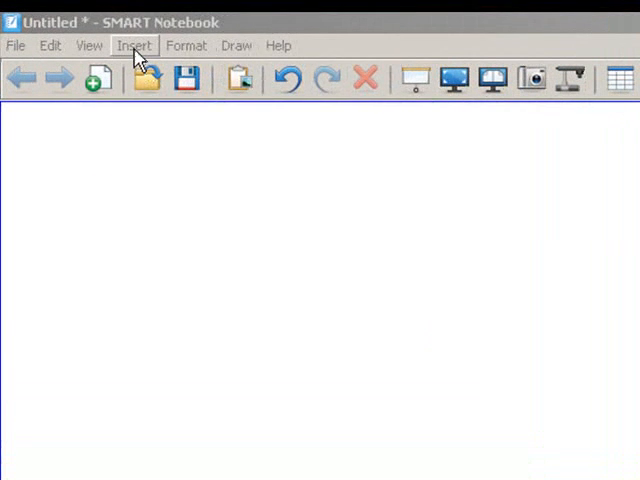
Open the Insert menu on the blank 'Inserting pictures' page
click(135, 45)
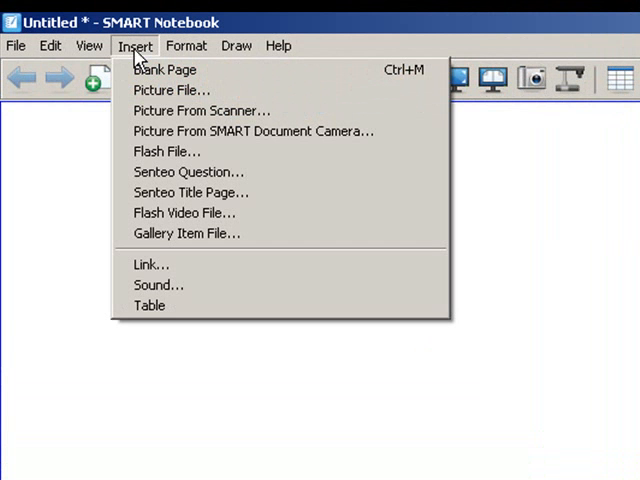
mouse_move(163, 69)
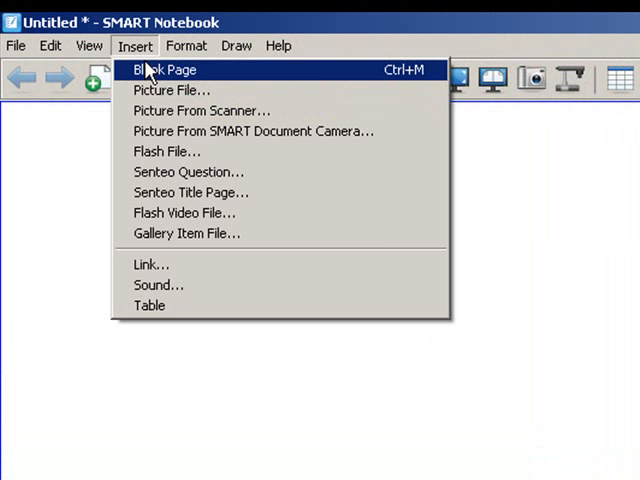
mouse_move(170, 90)
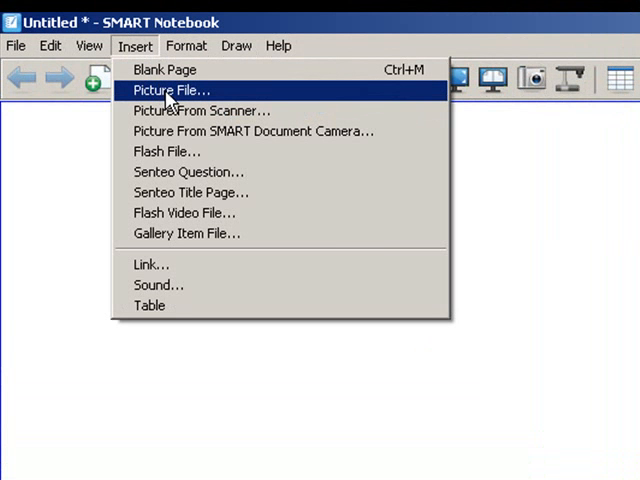
Choose Picture File to browse the My Pictures folder
click(172, 90)
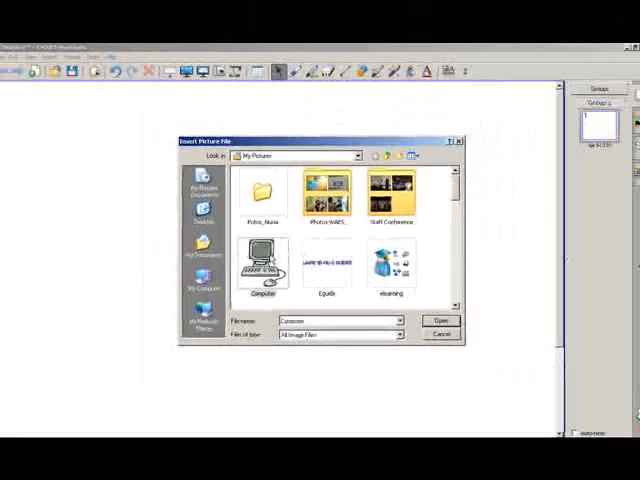
Insert the Computer picture and shrink it at the top right of the page
click(440, 320)
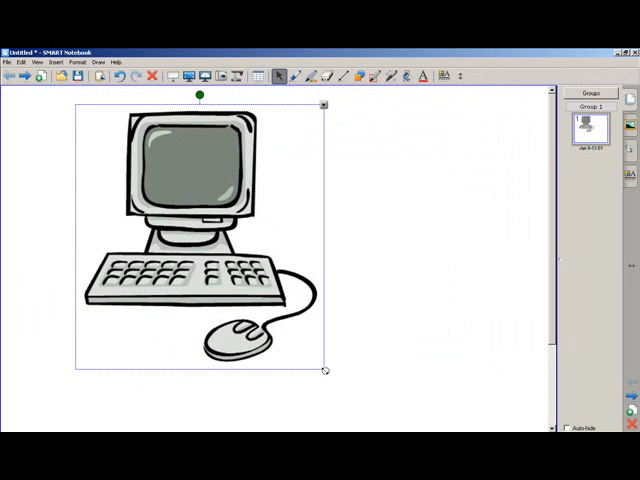
drag(325, 370, 227, 275)
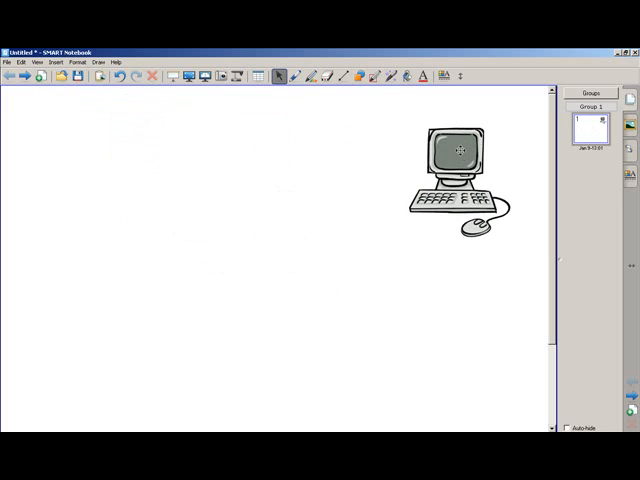
mouse_move(323, 175)
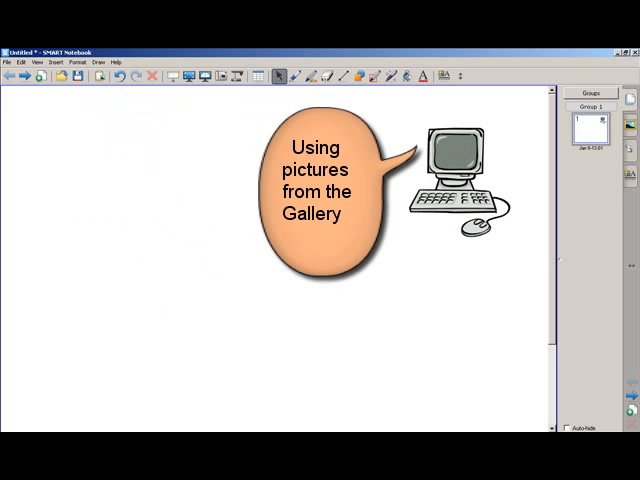
mouse_move(414, 130)
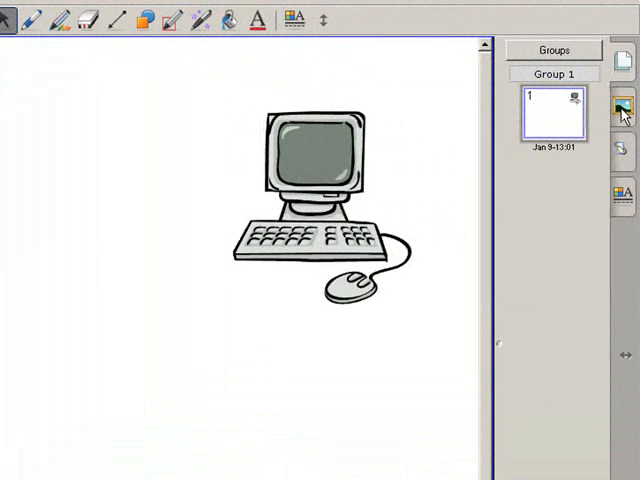
Show the Gallery's Themes collection of 23 items
click(621, 105)
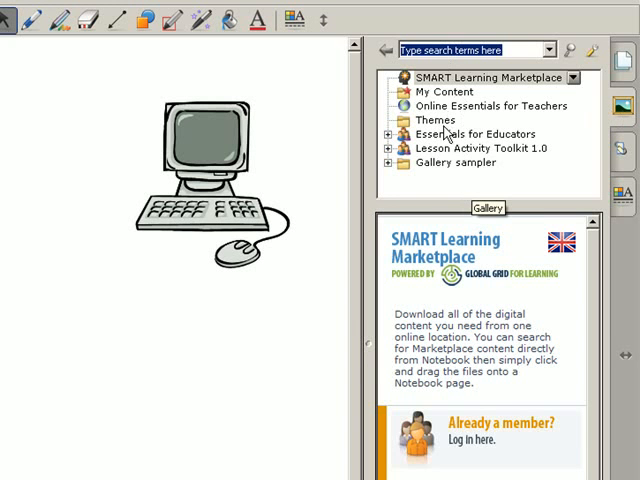
click(437, 120)
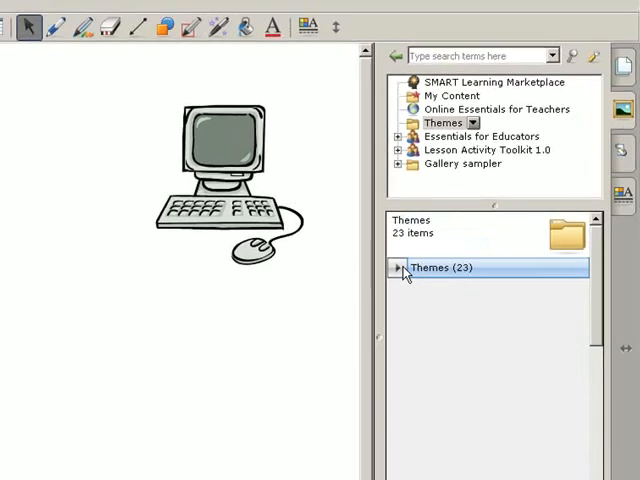
Apply the Autumn Leaves theme background to all pages
click(393, 268)
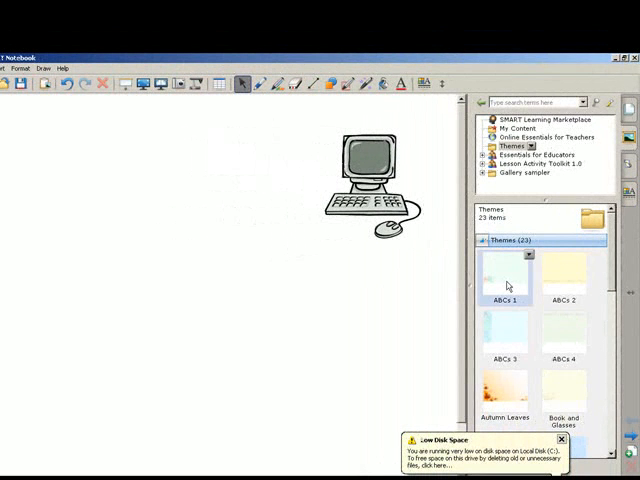
double_click(504, 275)
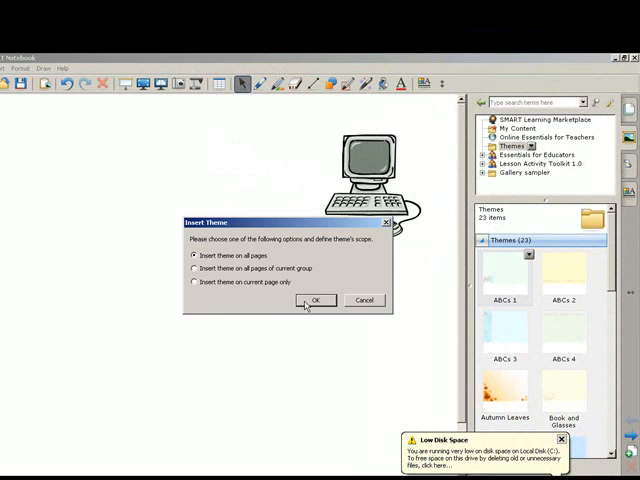
click(317, 300)
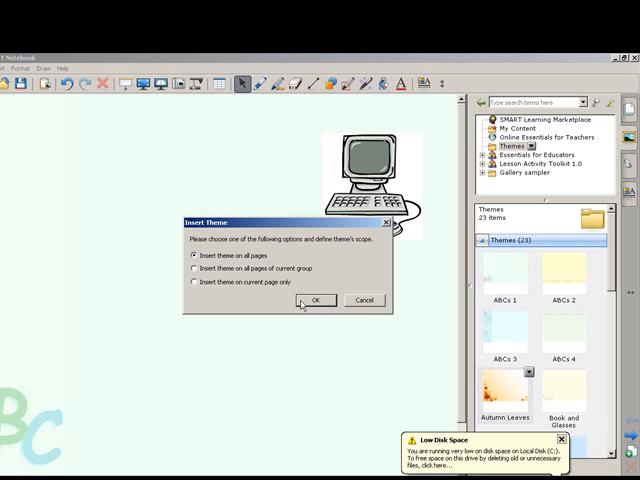
click(316, 300)
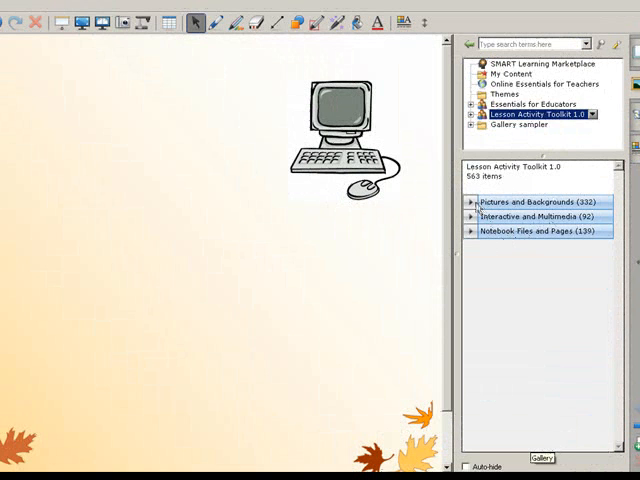
Place the Gallery's Ace - diamonds card, shrink it, and move it beside the computer
click(540, 201)
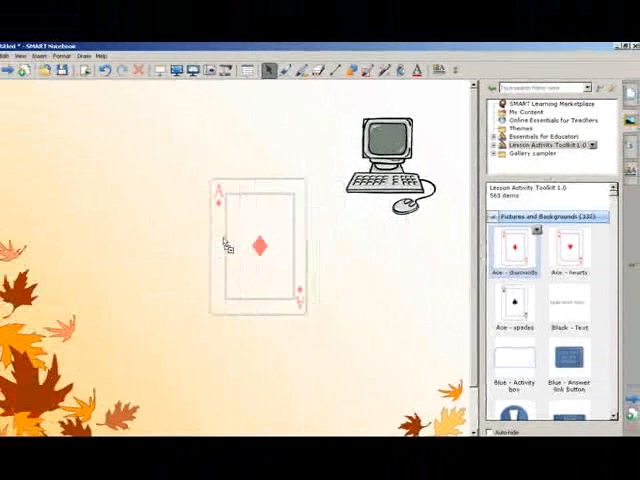
drag(243, 248, 130, 160)
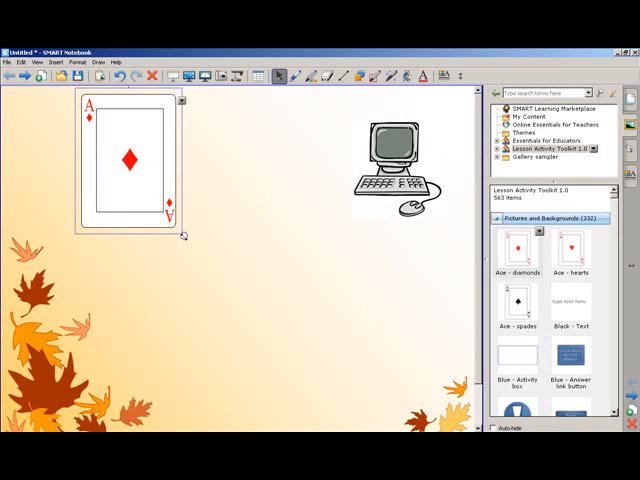
drag(185, 235, 140, 175)
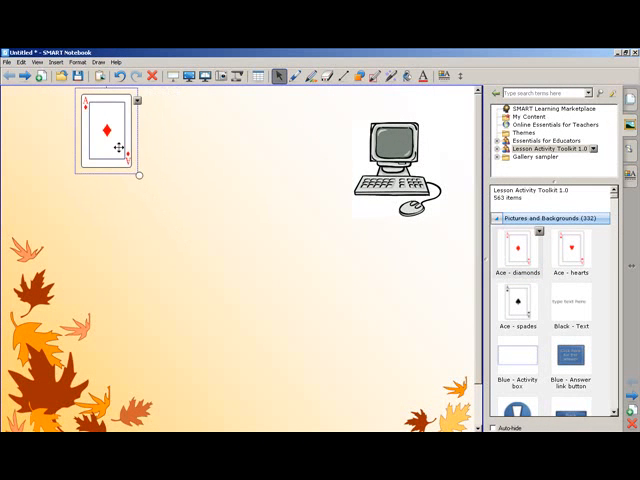
drag(107, 135, 295, 150)
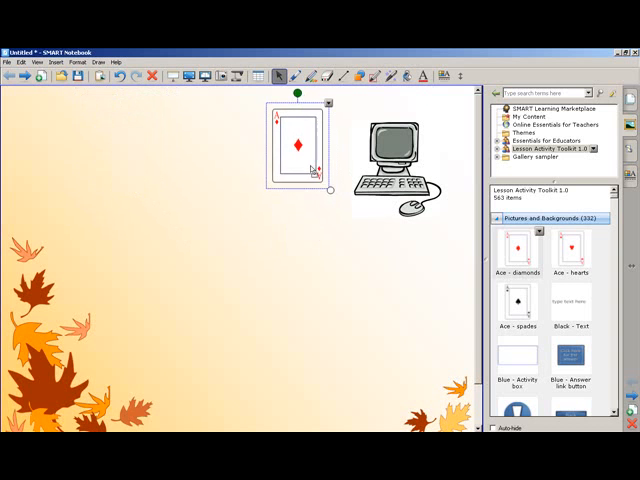
click(278, 251)
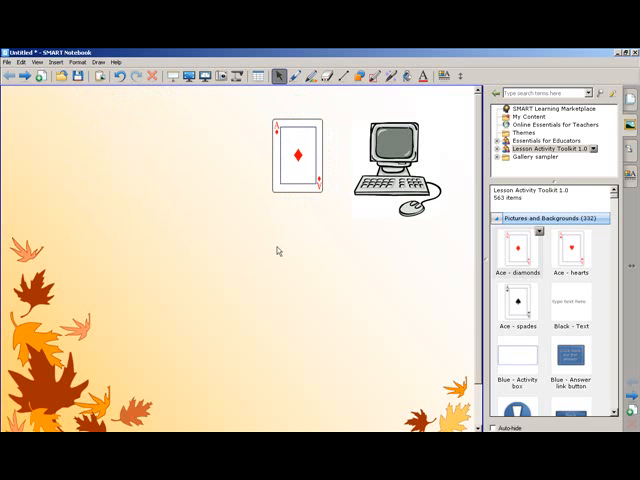
mouse_move(570, 122)
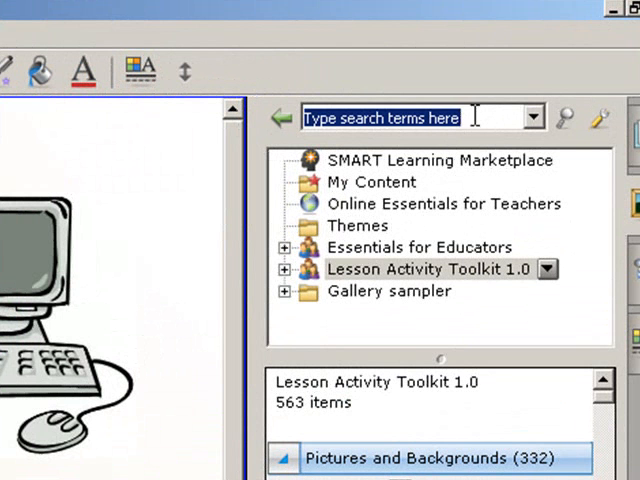
Search the Gallery for 'food'
text(food)
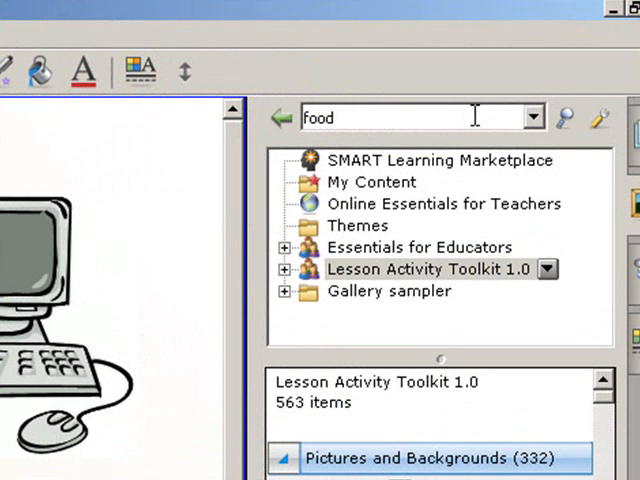
click(564, 118)
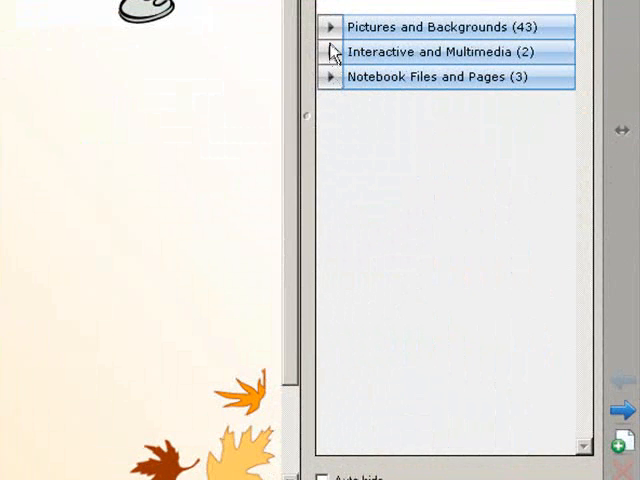
Expand the food picture results, select Cupcakes and show its options
click(434, 27)
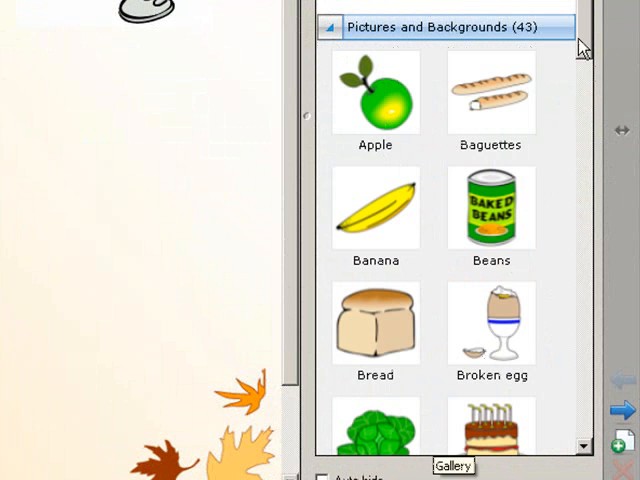
scroll(down, 3)
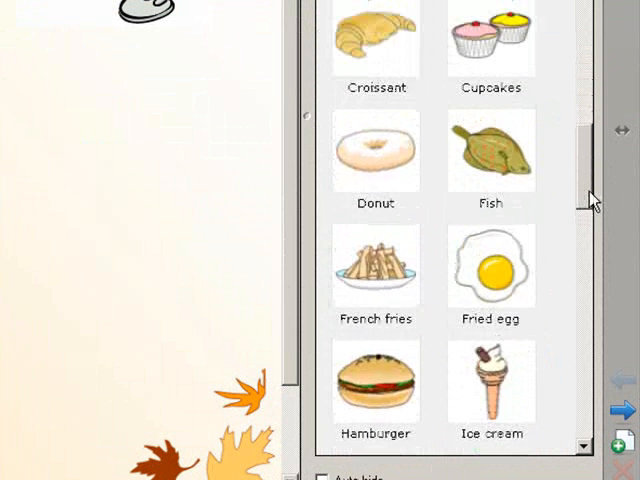
scroll(up, 3)
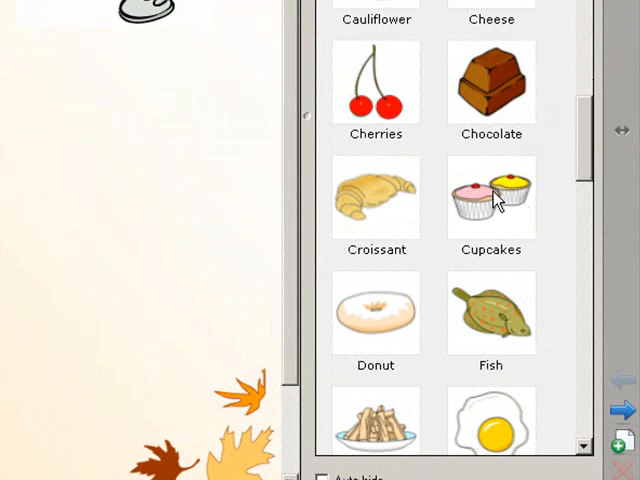
click(491, 200)
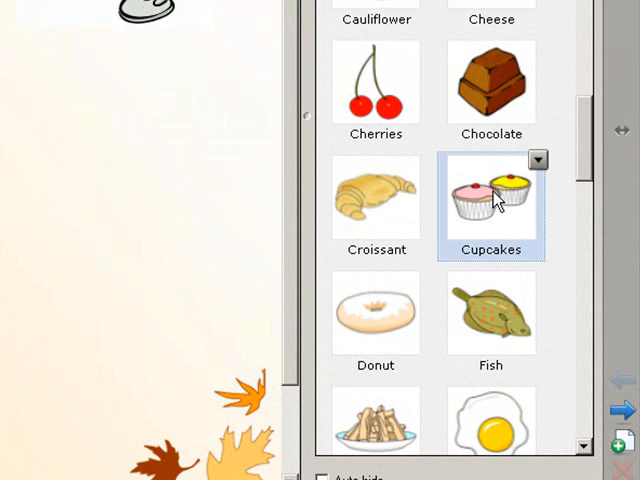
click(538, 160)
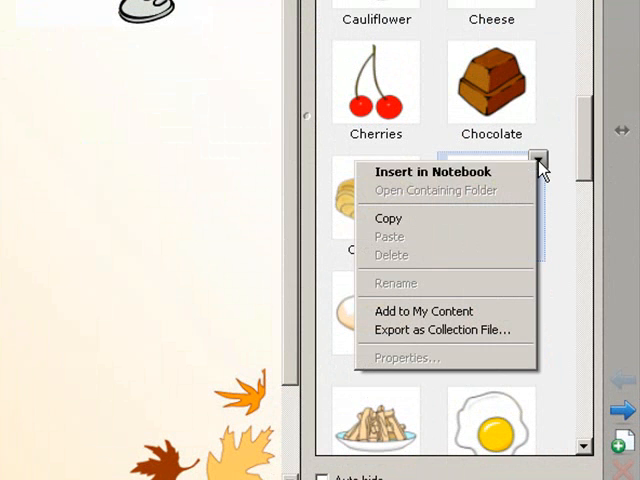
Insert the Cupcakes picture below the computer and card, then select it
click(431, 171)
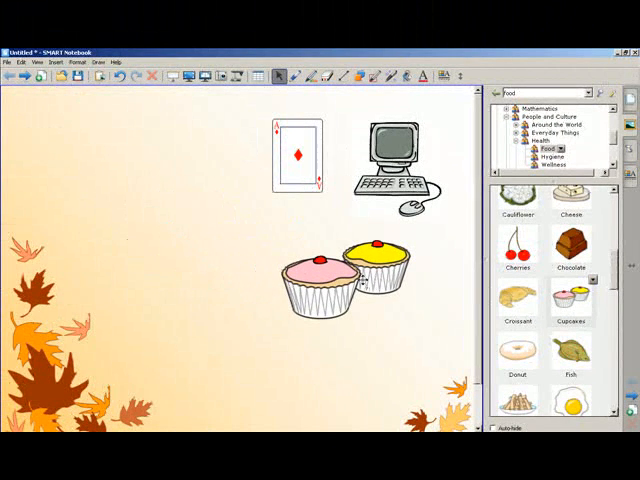
click(340, 290)
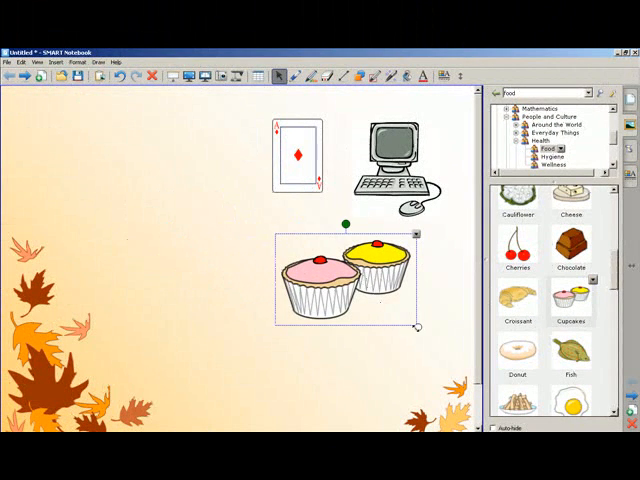